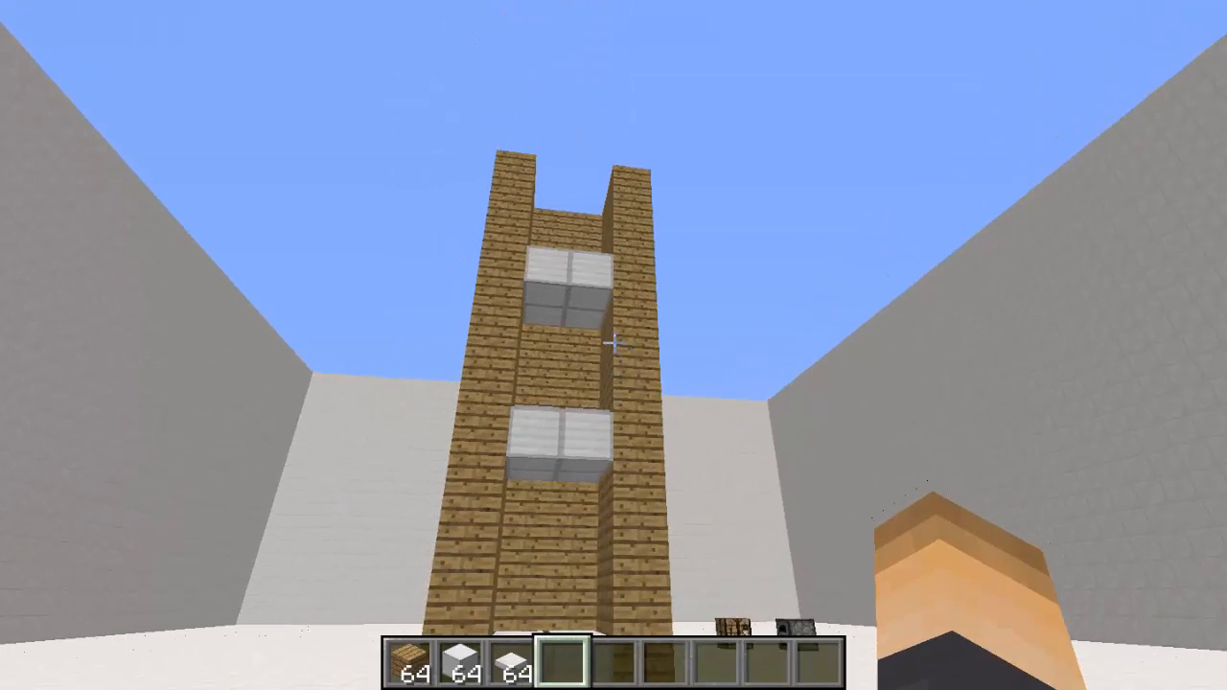
{"action": "mouse_move", "coordinate": [614, 345]}
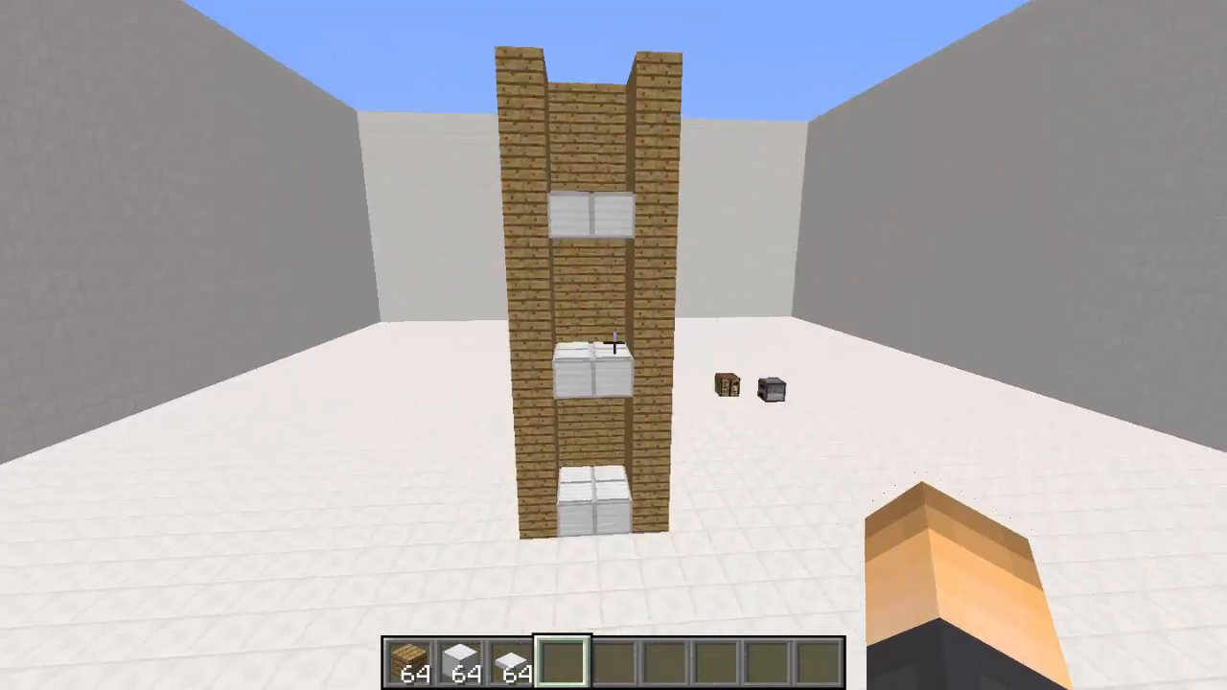
{"action": "mouse_move", "coordinate": [613, 345]}
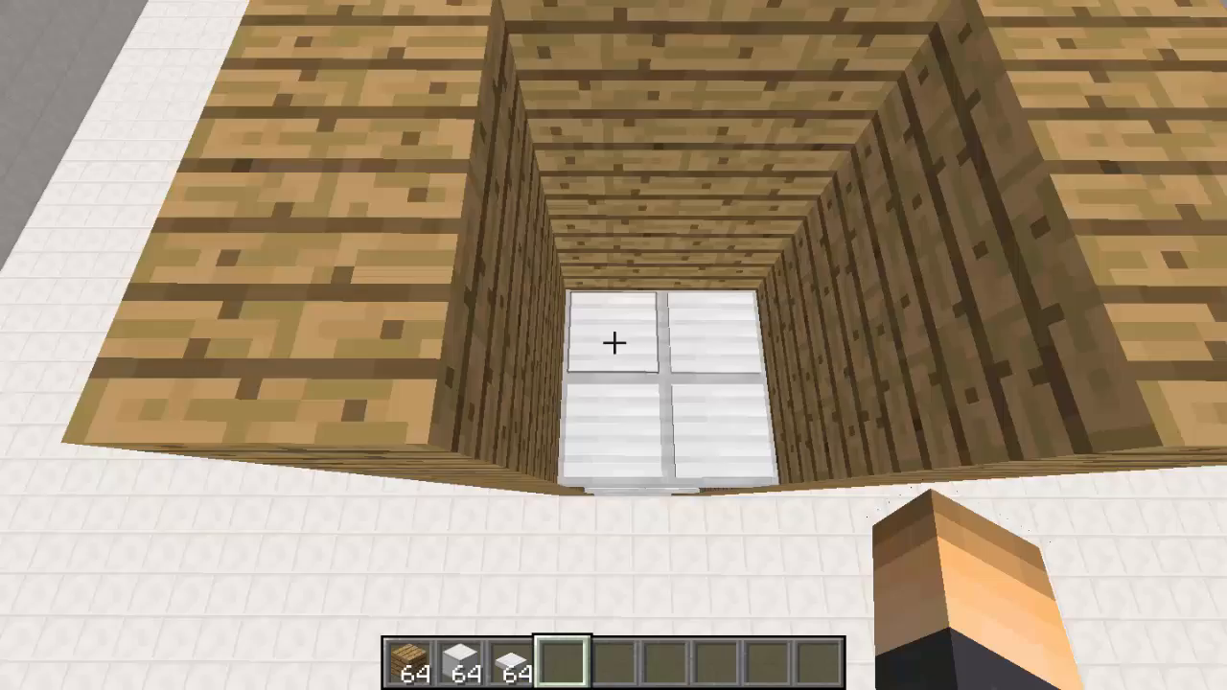
{"action": "mouse_move", "coordinate": [613, 345]}
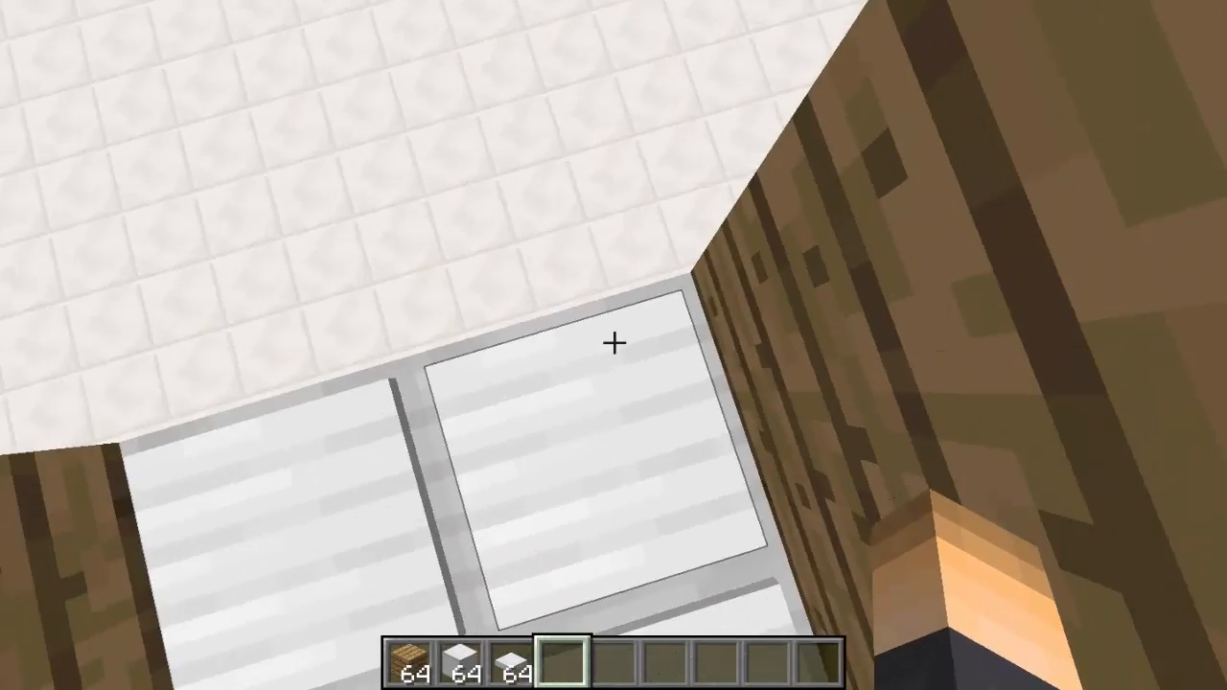
{"action": "mouse_move", "coordinate": [613, 345]}
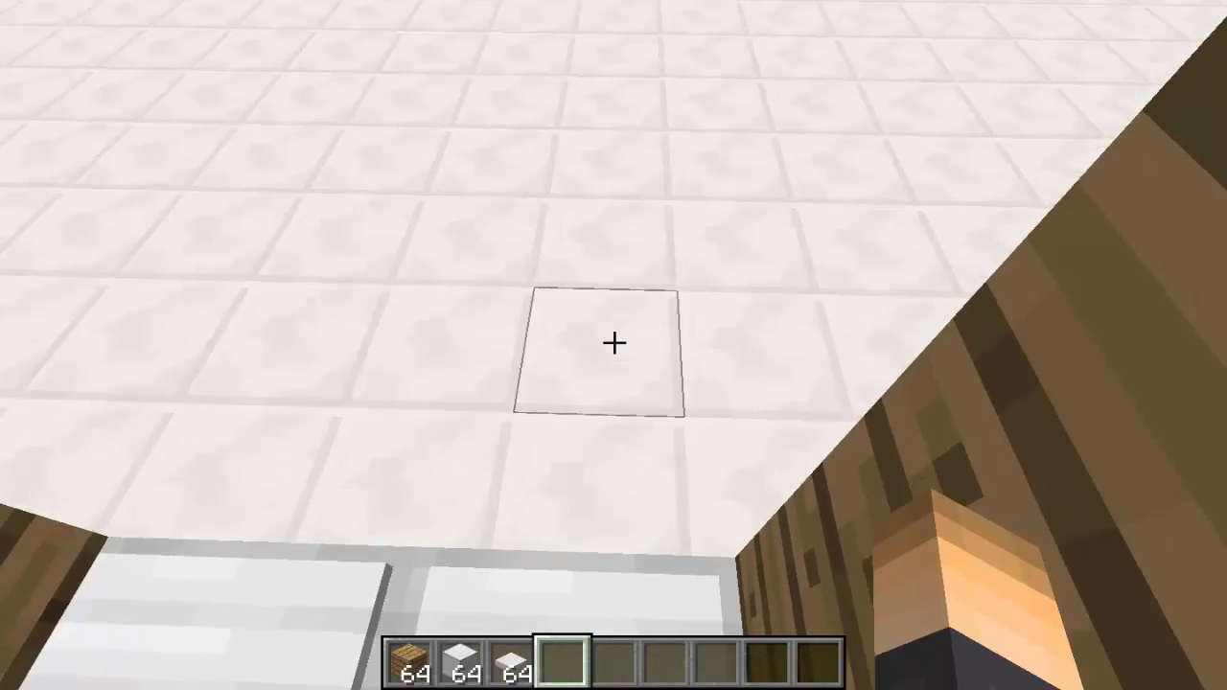
{"action": "mouse_move", "coordinate": [613, 345]}
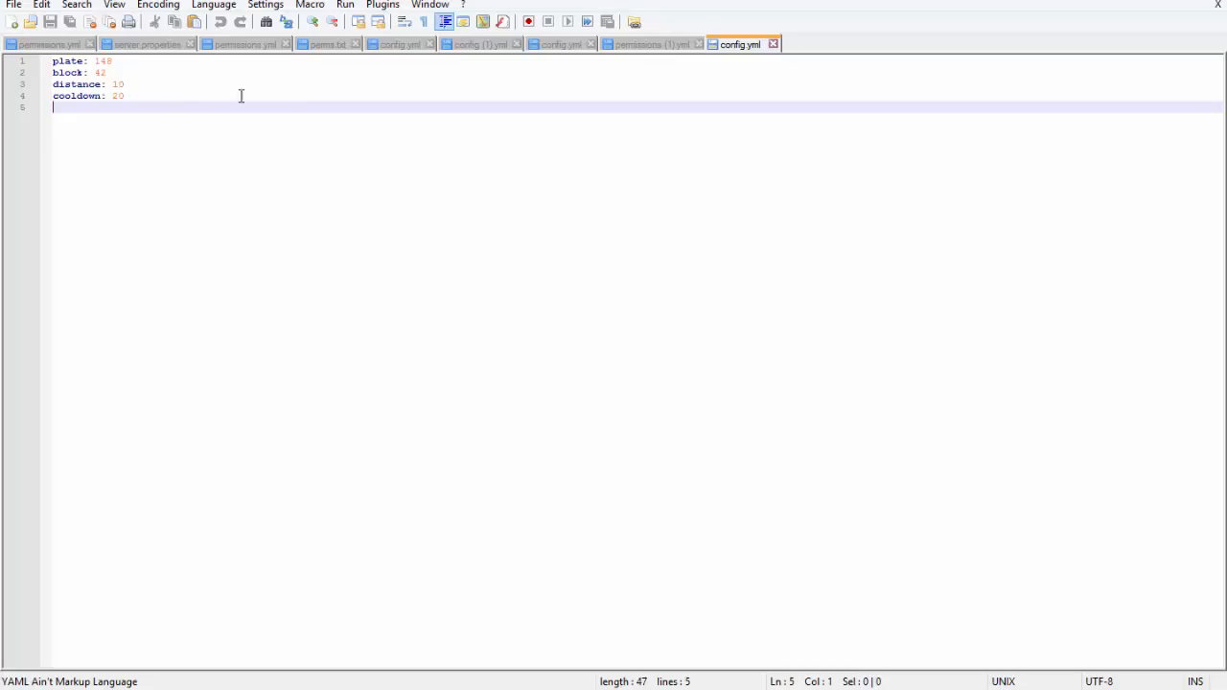
Bring up config.yml (plate 148, block 42, distance 10, cooldown 20) and select all its text.
{"action": "left_click", "coordinate": [113, 61]}
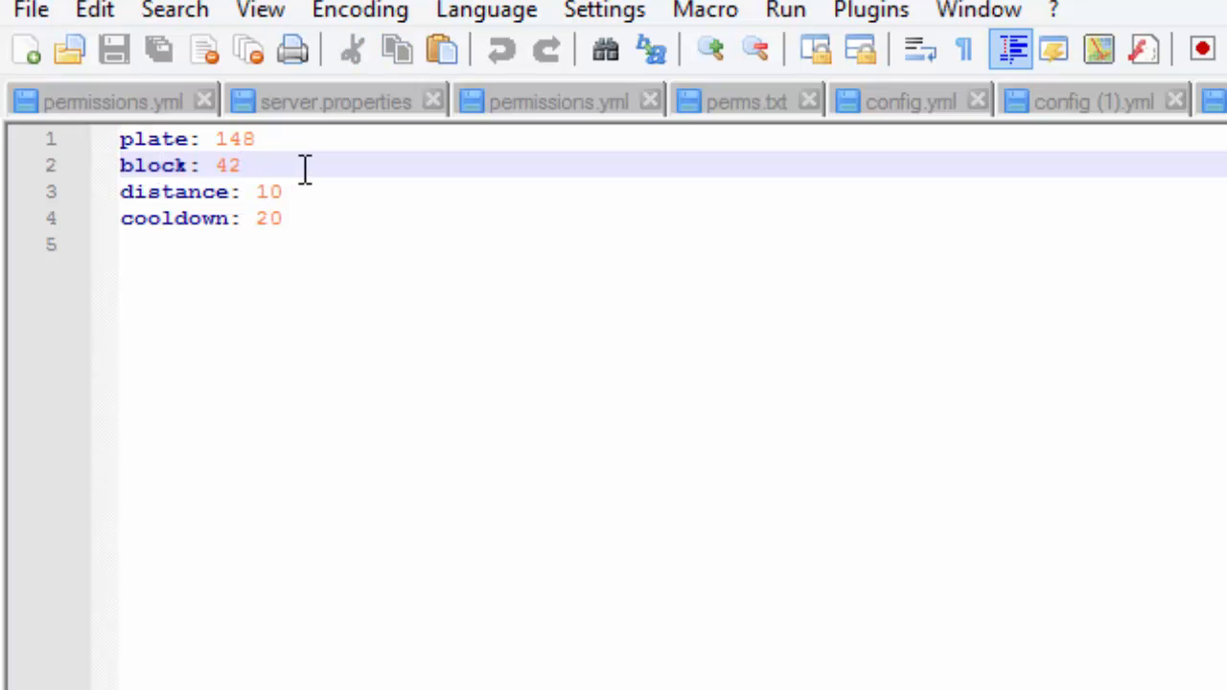
{"action": "left_click", "coordinate": [282, 218]}
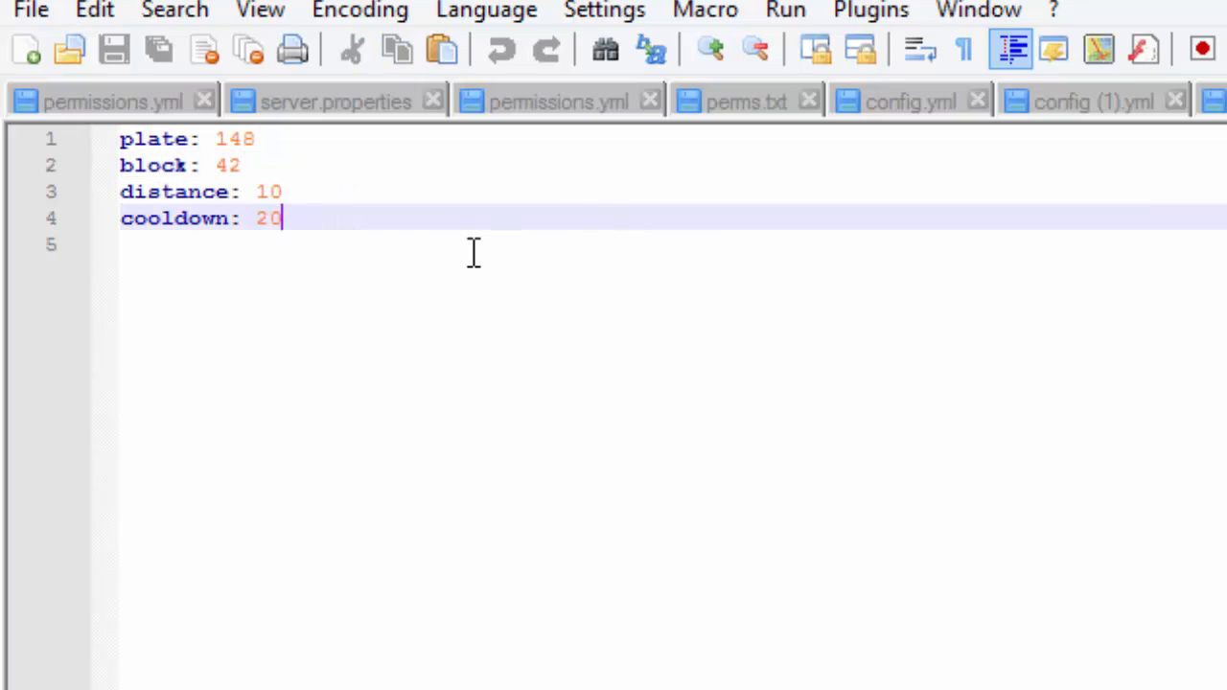
{"action": "mouse_move", "coordinate": [84, 478]}
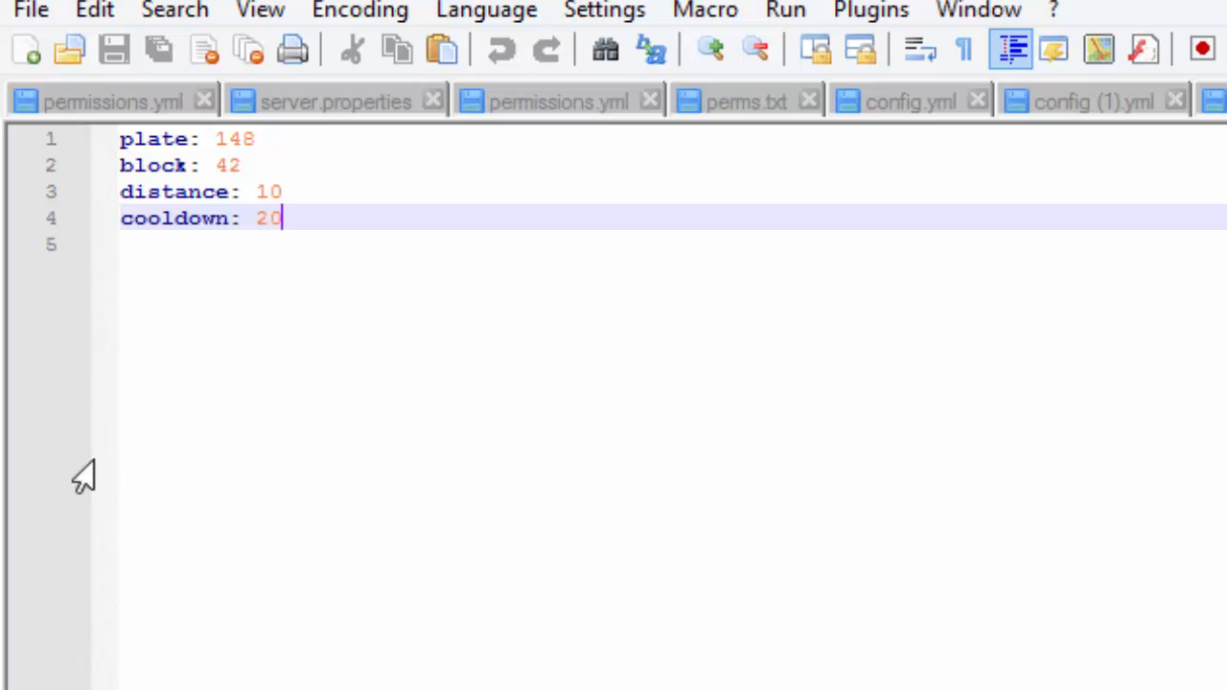
{"action": "key", "text": "ctrl+a"}
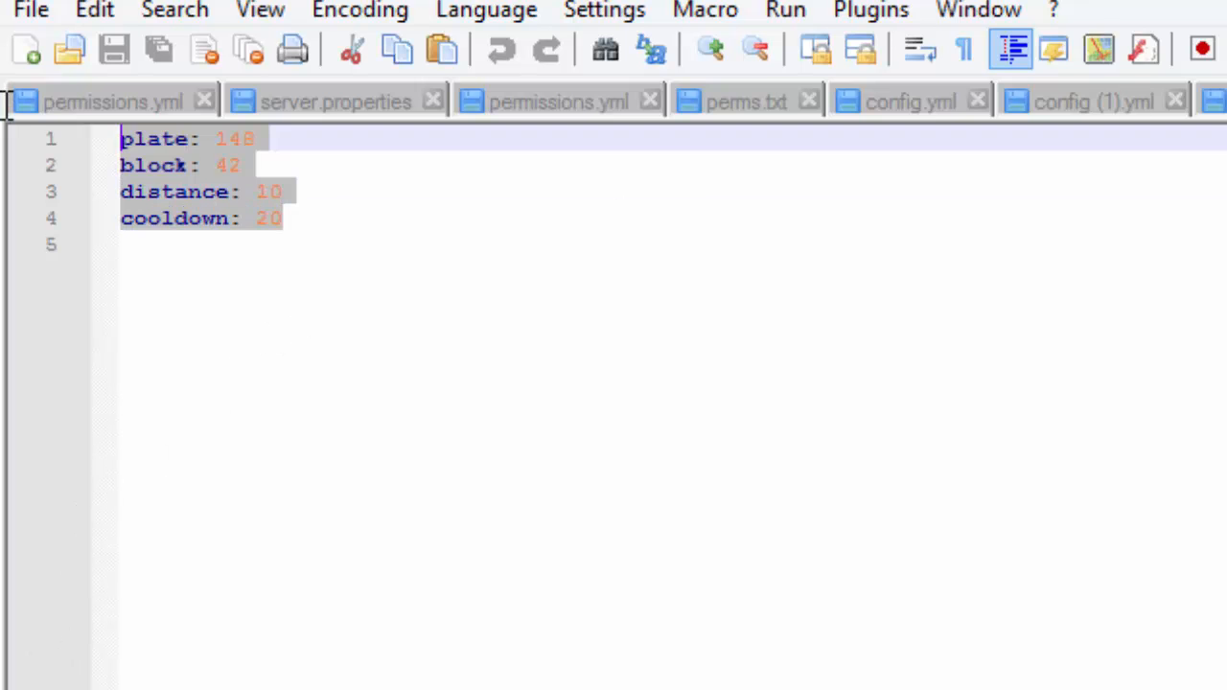